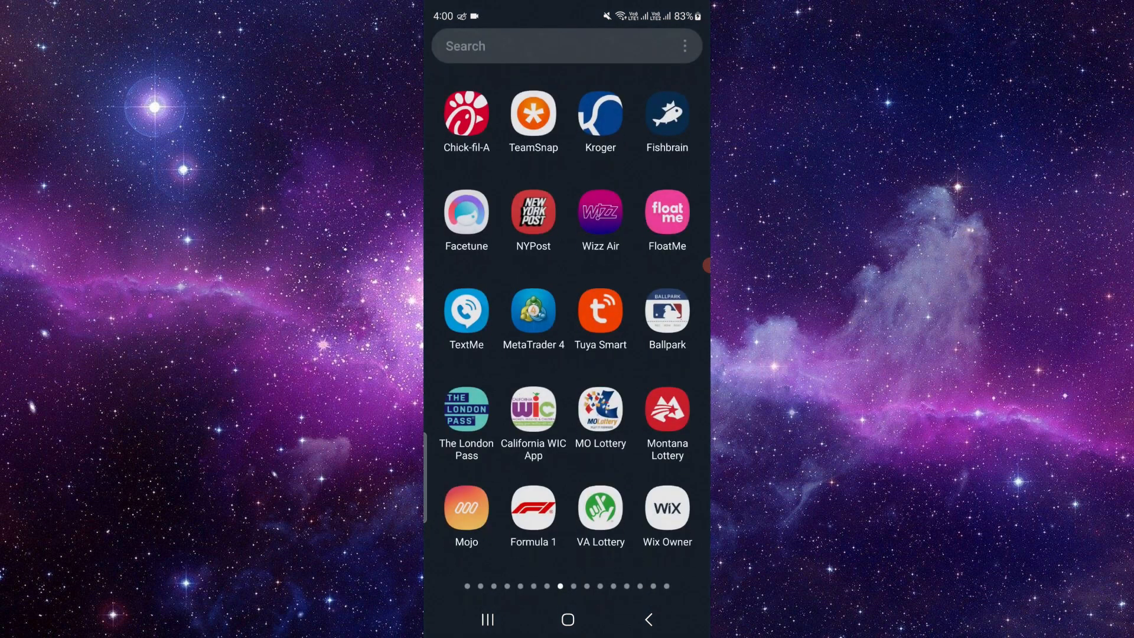
Step: Search the app drawer for 'wii' to locate the Wise app
{"action": "left_click", "coordinate": [535, 47]}
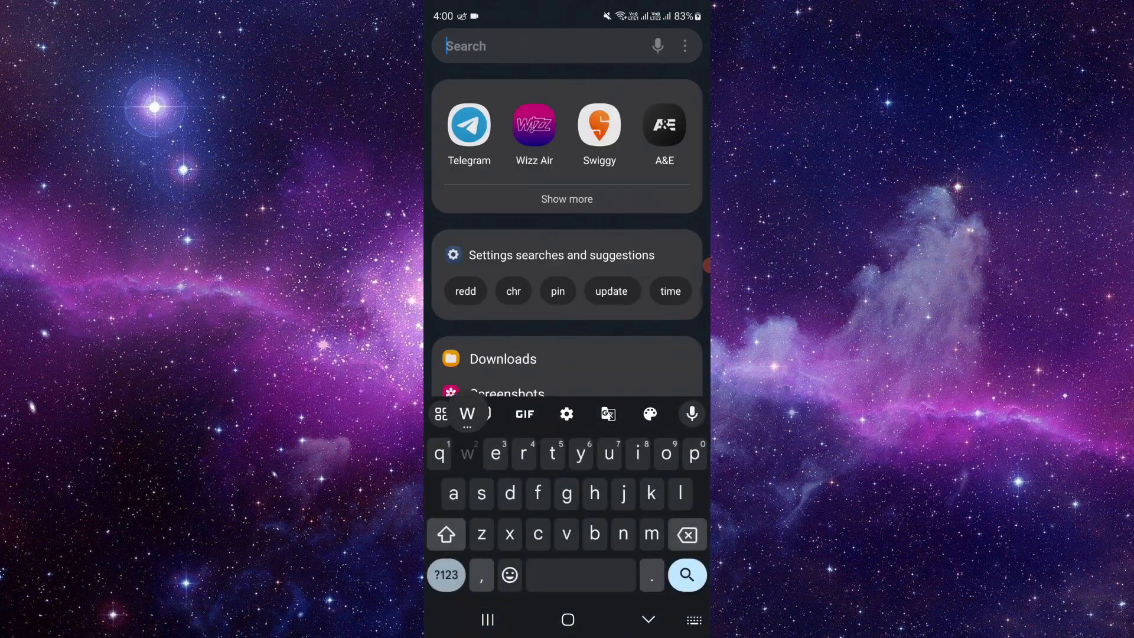
{"action": "type", "text": "wii"}
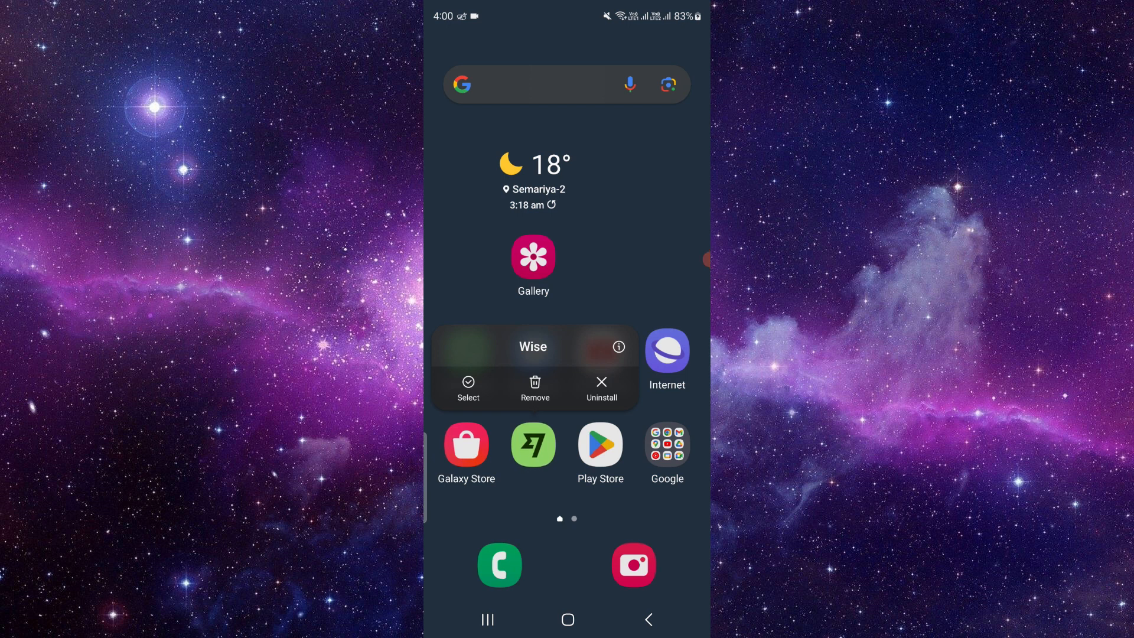
Step: Clear the Wise app's cache from its App info Storage page
{"action": "left_click", "coordinate": [617, 347]}
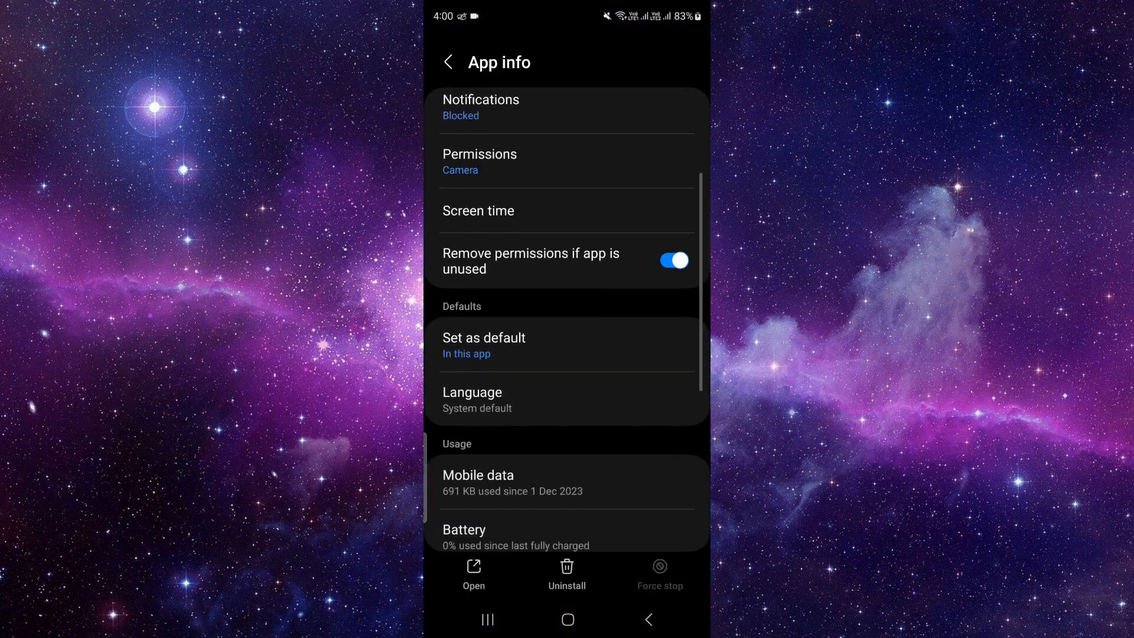
{"action": "scroll", "scroll_direction": "down", "scroll_amount": 3}
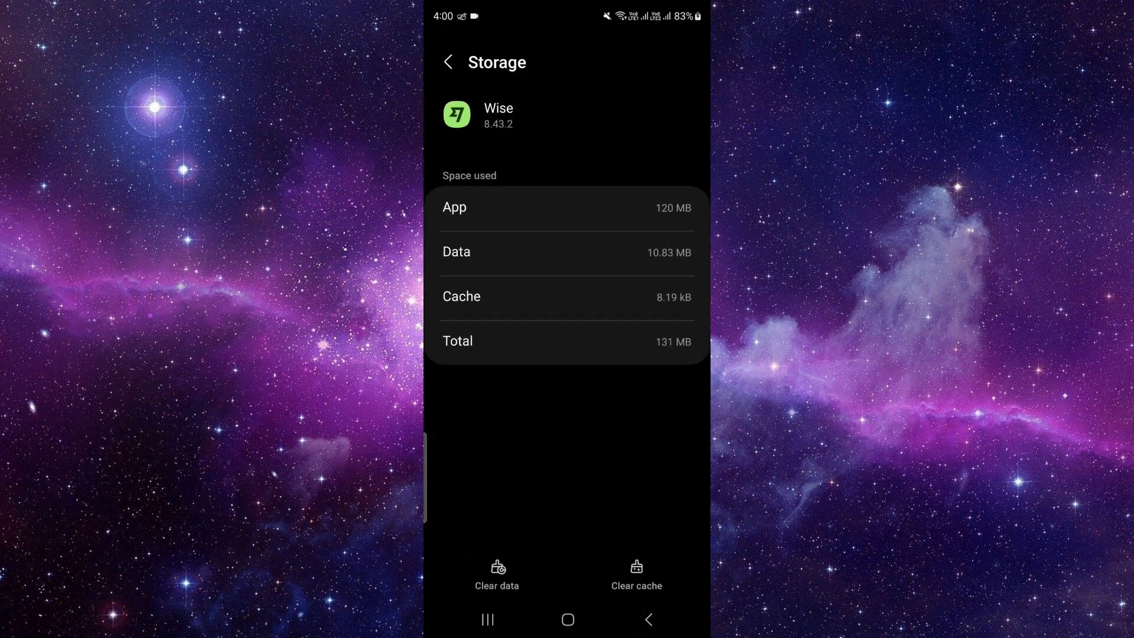
{"action": "left_click", "coordinate": [497, 573]}
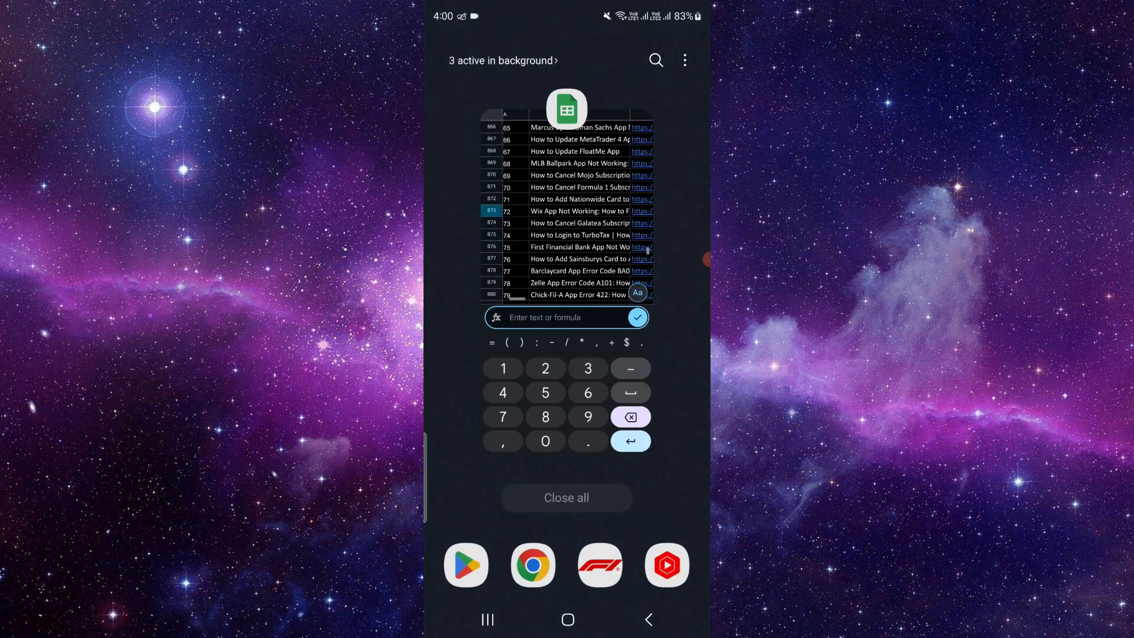
Step: Return to the home screen and relaunch Wise after the cleanup
{"action": "left_click", "coordinate": [566, 619]}
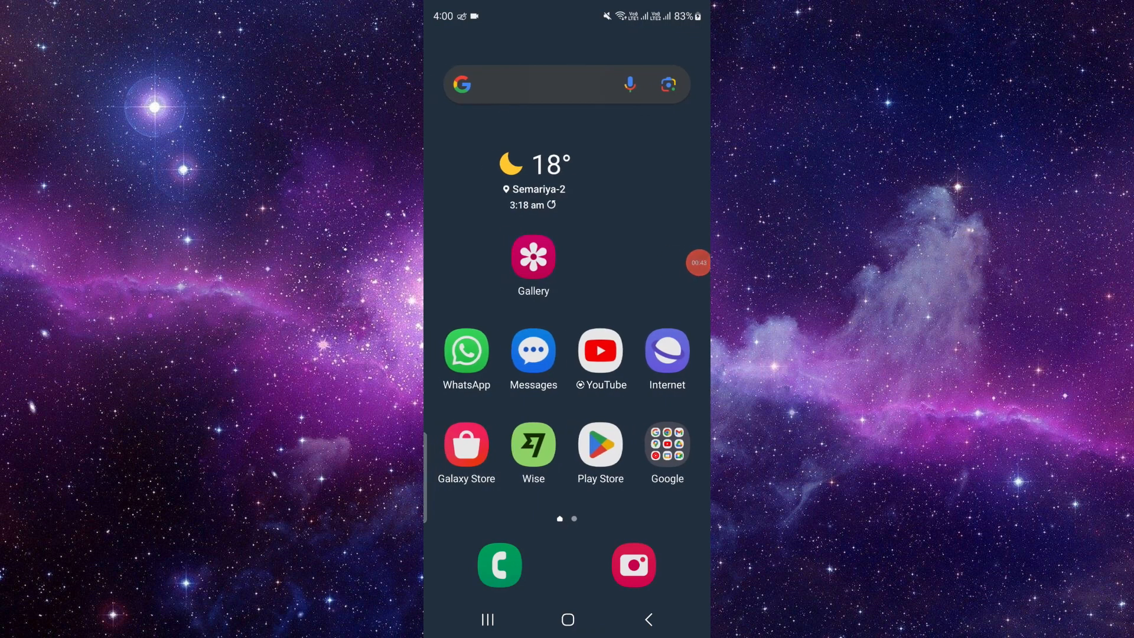
{"action": "left_click", "coordinate": [533, 444]}
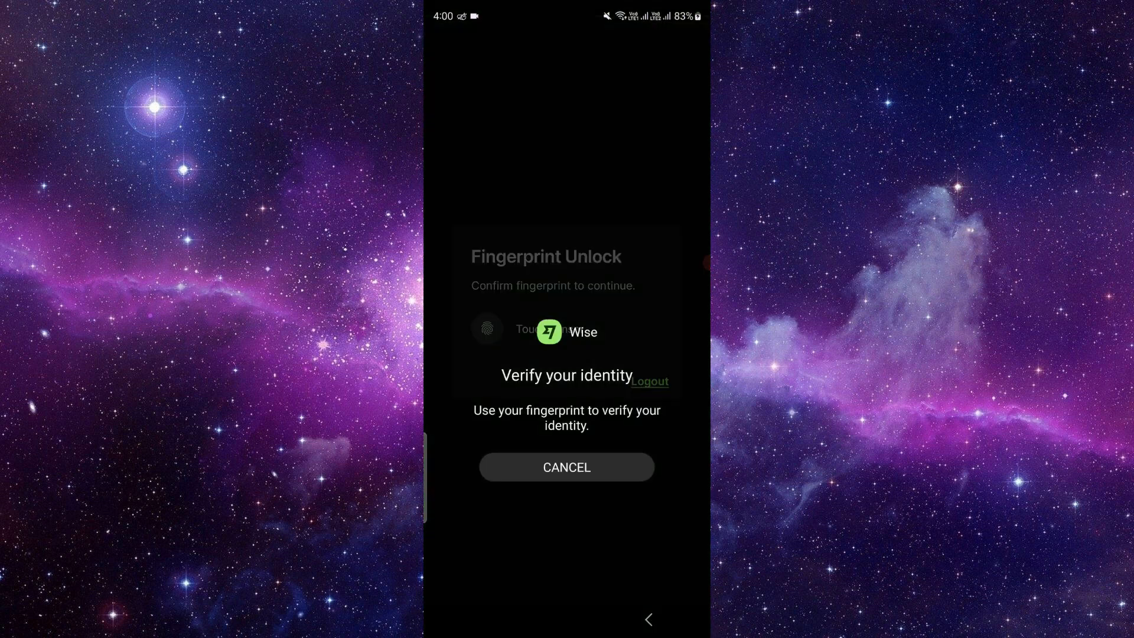
Step: Search Google for 'wise' to check for app updates
{"action": "left_click", "coordinate": [565, 467]}
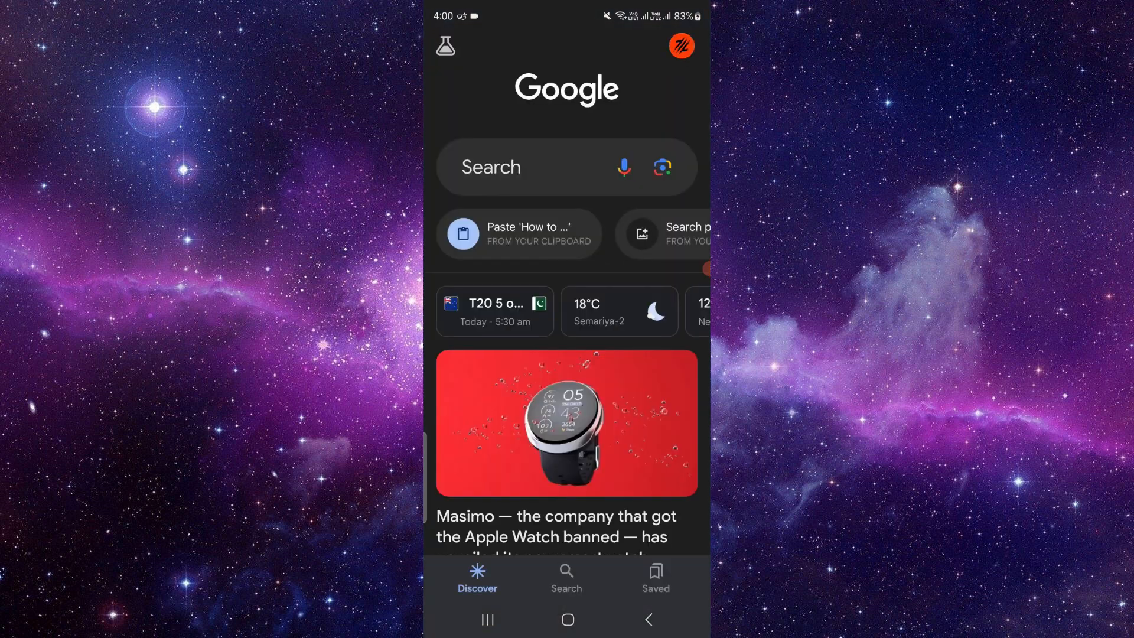
{"action": "type", "text": "wi"}
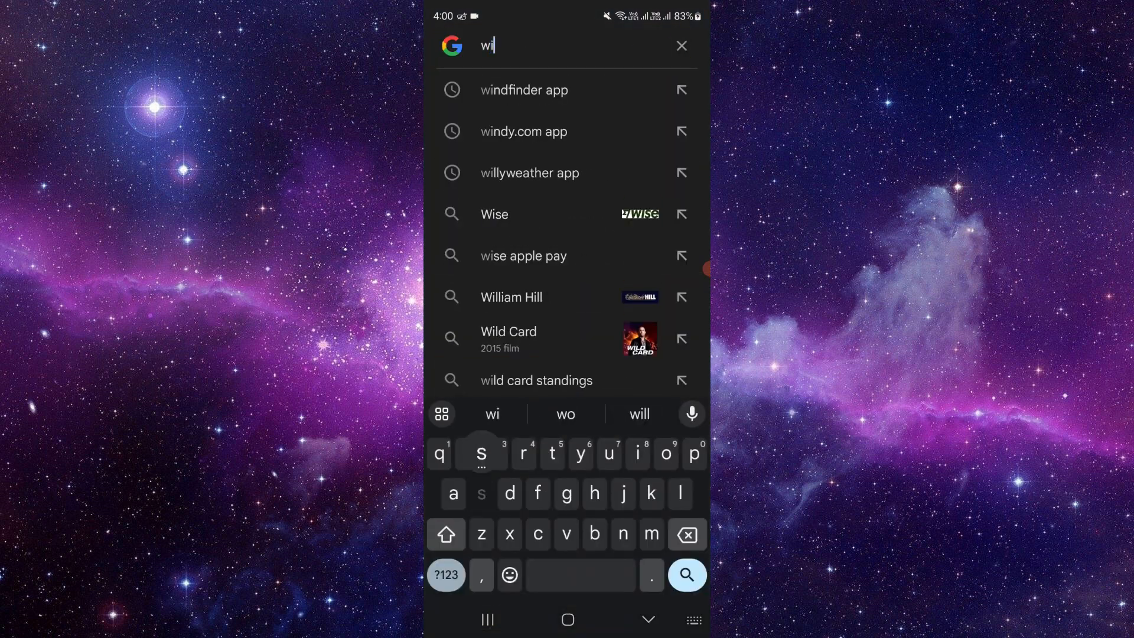
{"action": "left_click", "coordinate": [494, 214]}
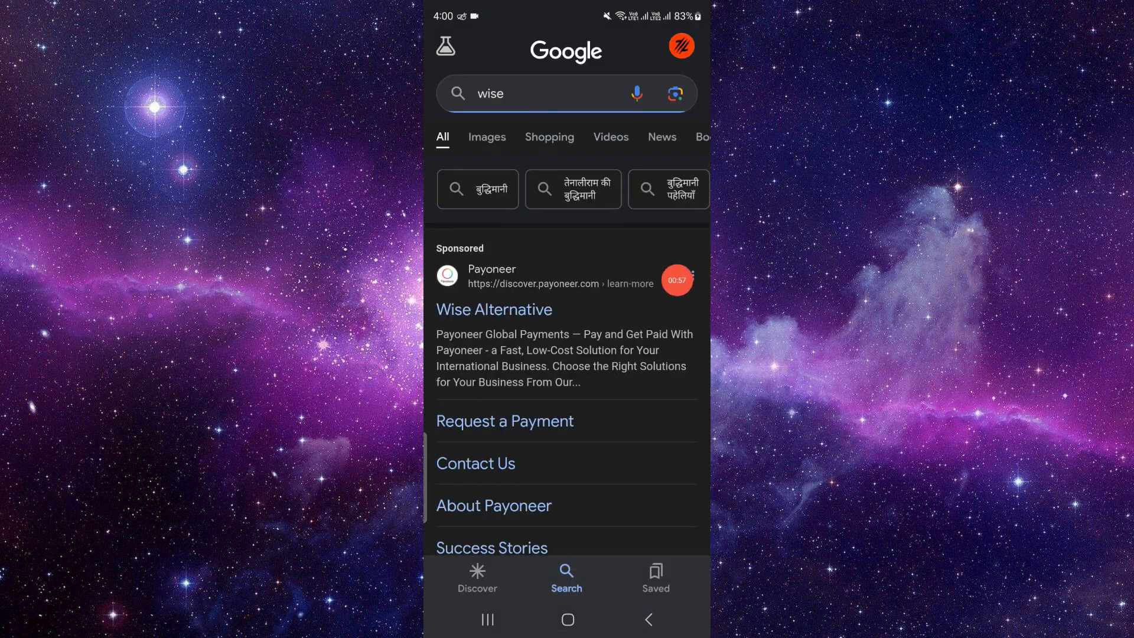